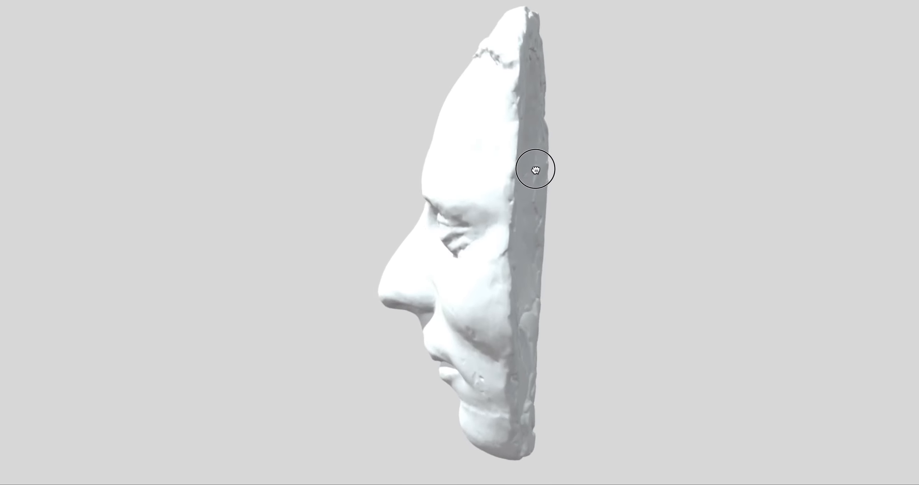
Orbit the death mask from its side profile to a straight-on frontal view
left_click_drag(536, 170, 519, 258)
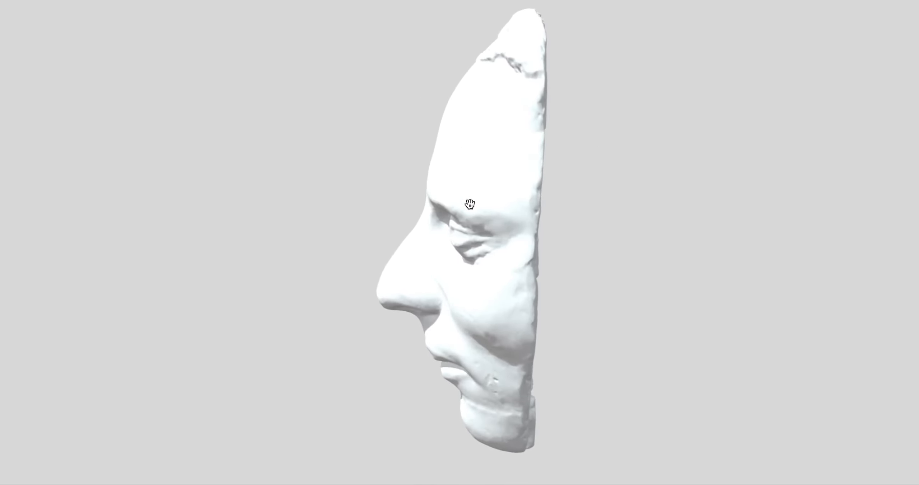
left_click_drag(469, 203, 592, 153)
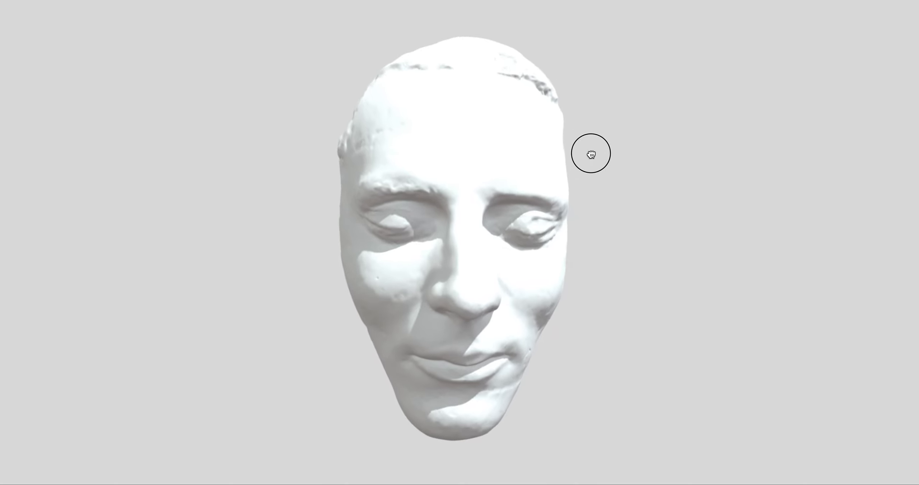
left_click_drag(592, 153, 393, 170)
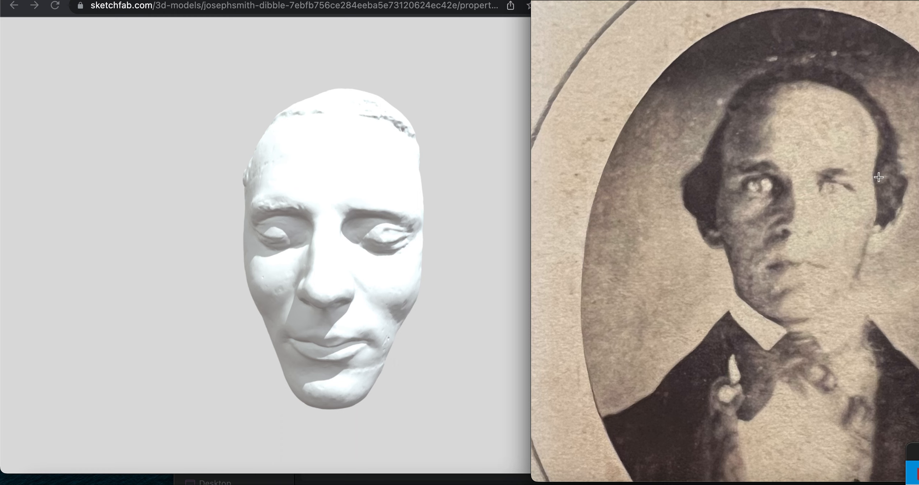
mouse_move(726, 176)
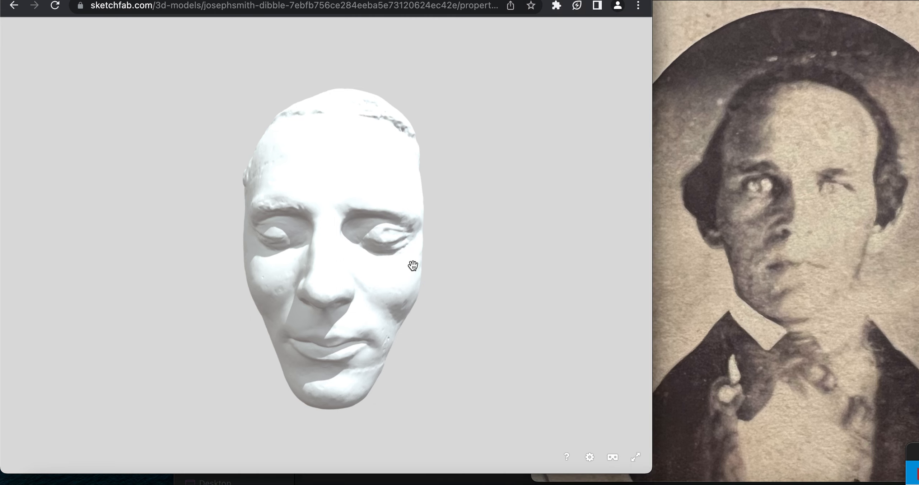
Tilt the mask to inspect the face and head top, then angle it frontally to match the portrait
left_click_drag(414, 265, 296, 278)
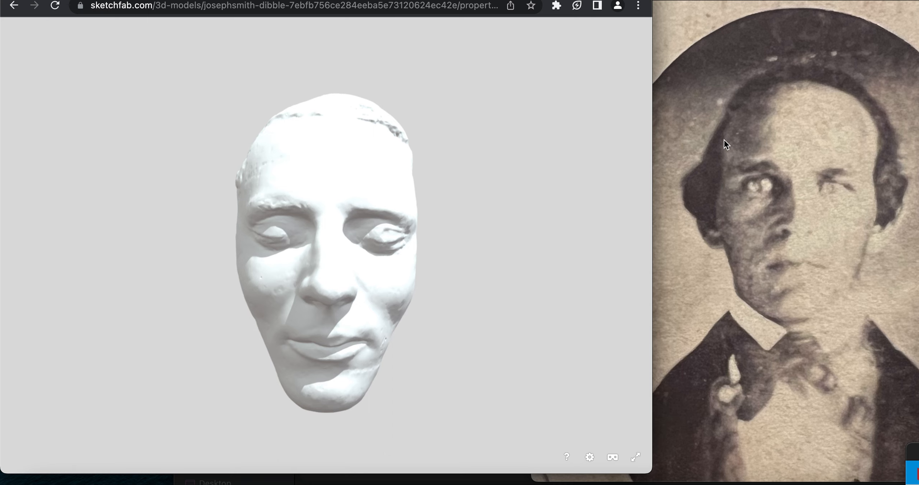
mouse_move(242, 192)
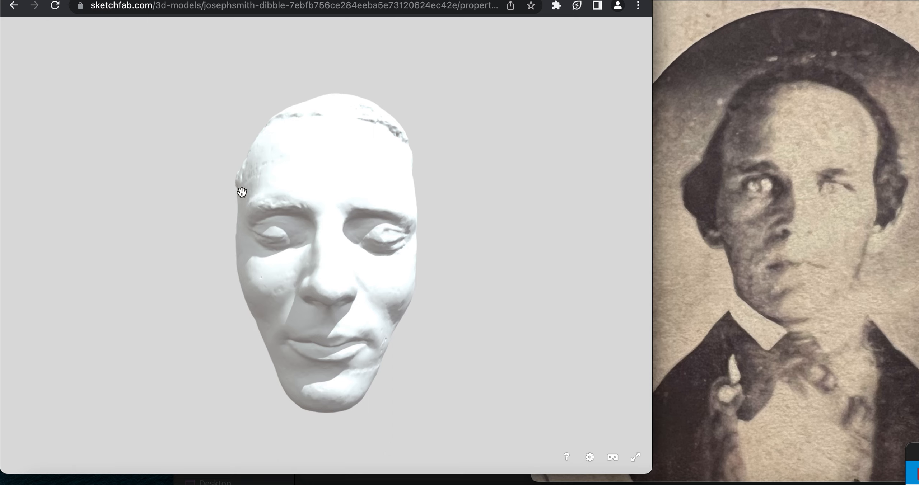
mouse_move(271, 114)
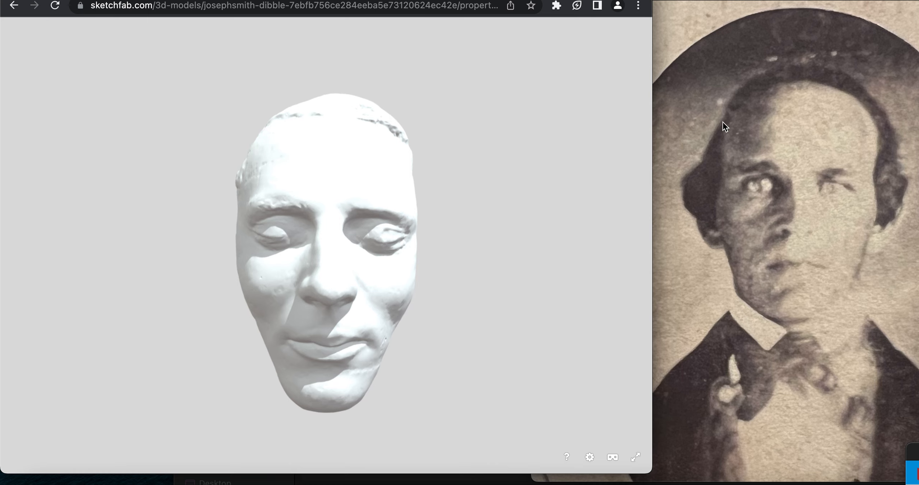
mouse_move(261, 114)
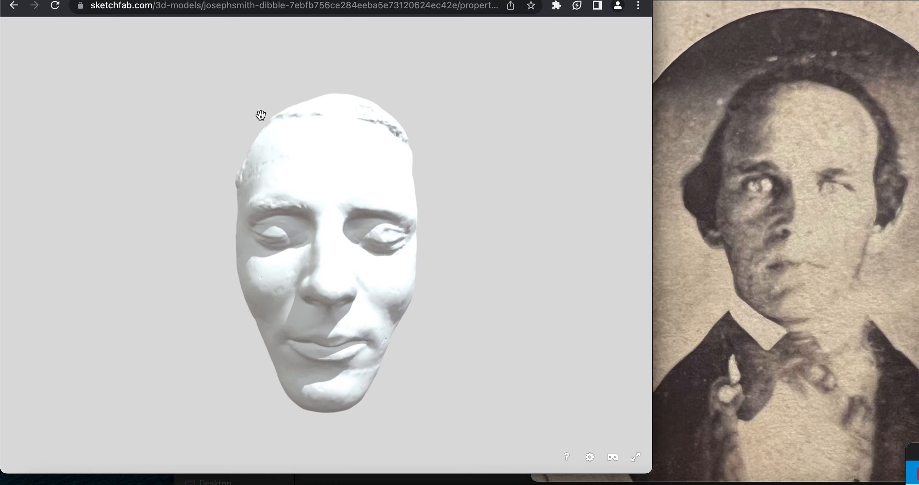
left_click_drag(261, 115, 320, 219)
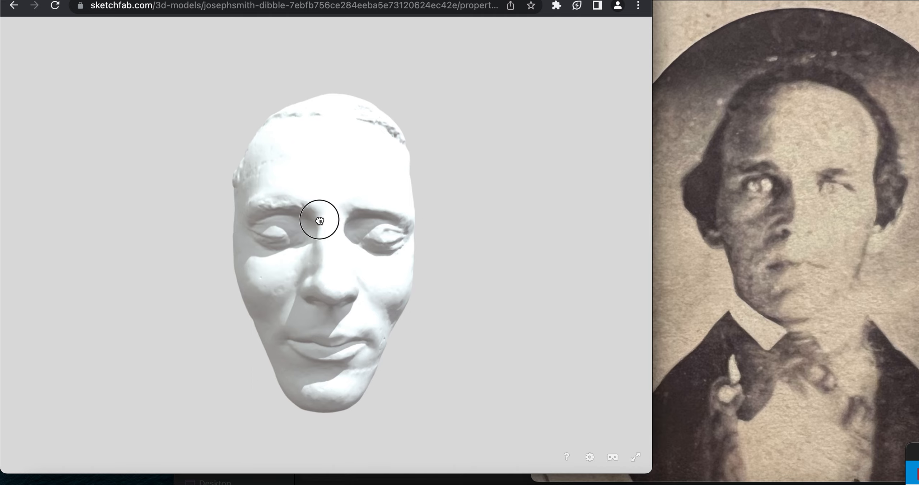
left_click_drag(319, 220, 292, 273)
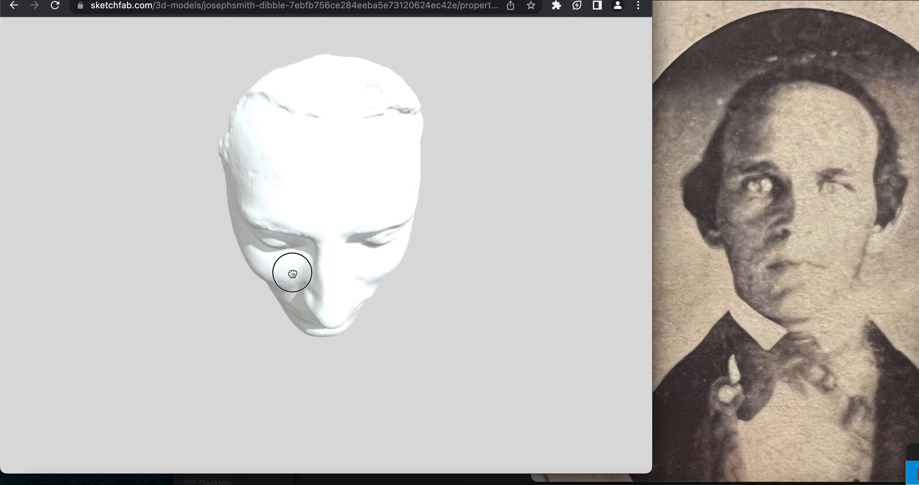
left_click_drag(292, 273, 292, 227)
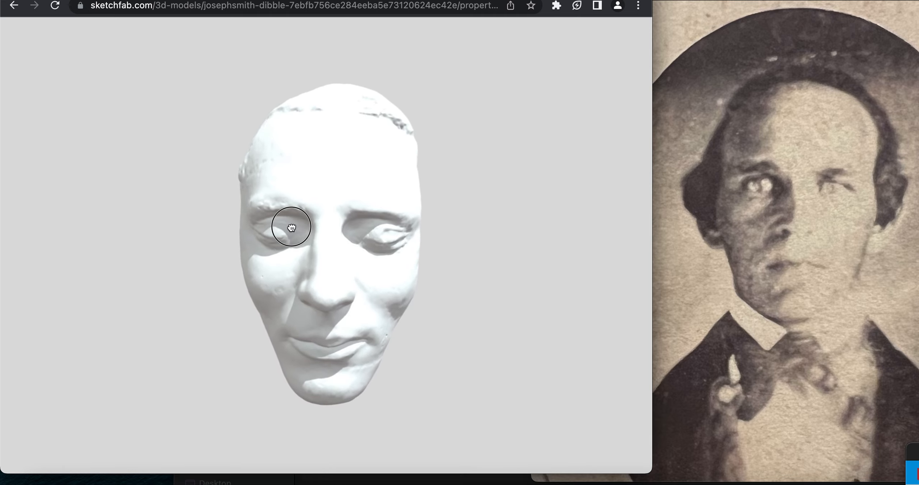
left_click_drag(292, 227, 391, 243)
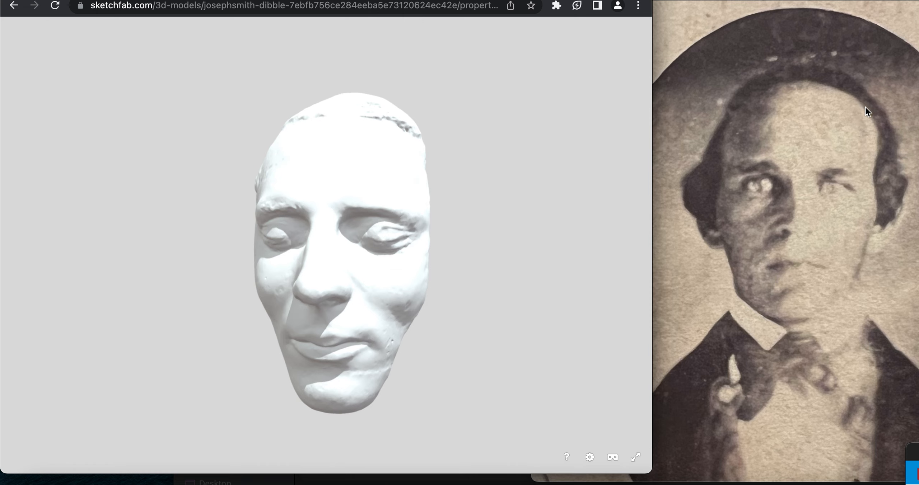
mouse_move(874, 152)
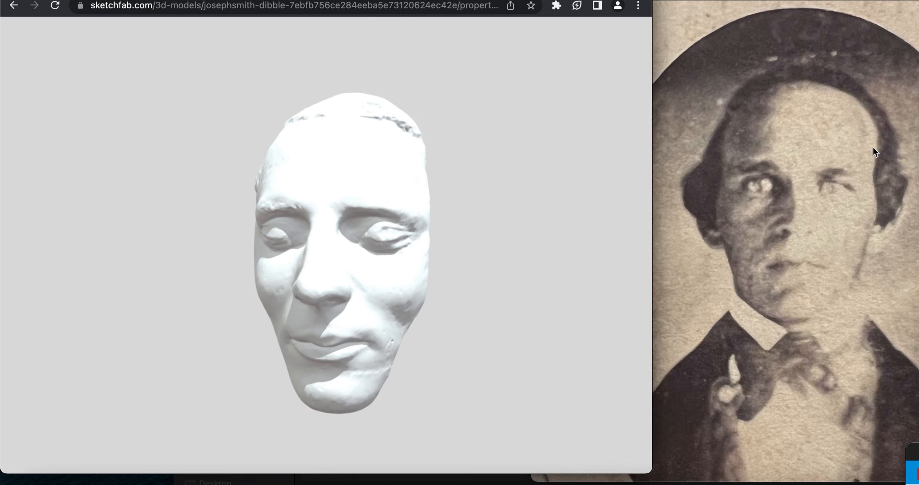
mouse_move(857, 170)
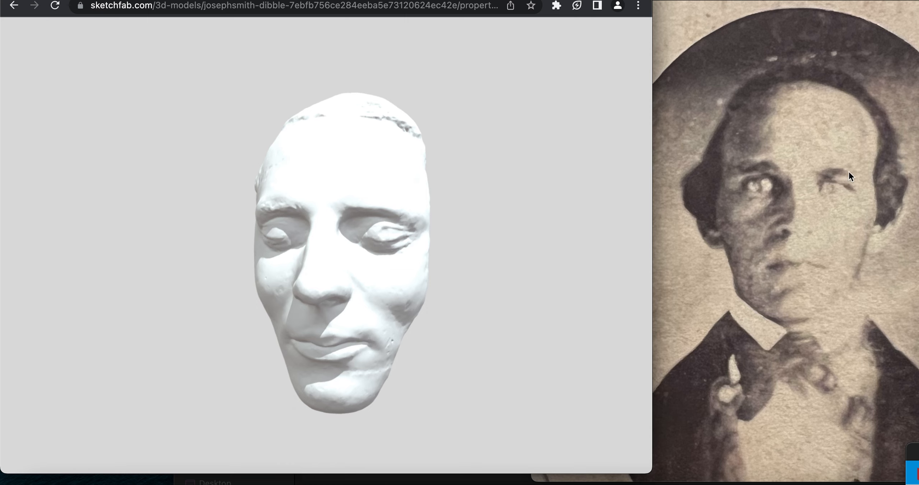
mouse_move(868, 117)
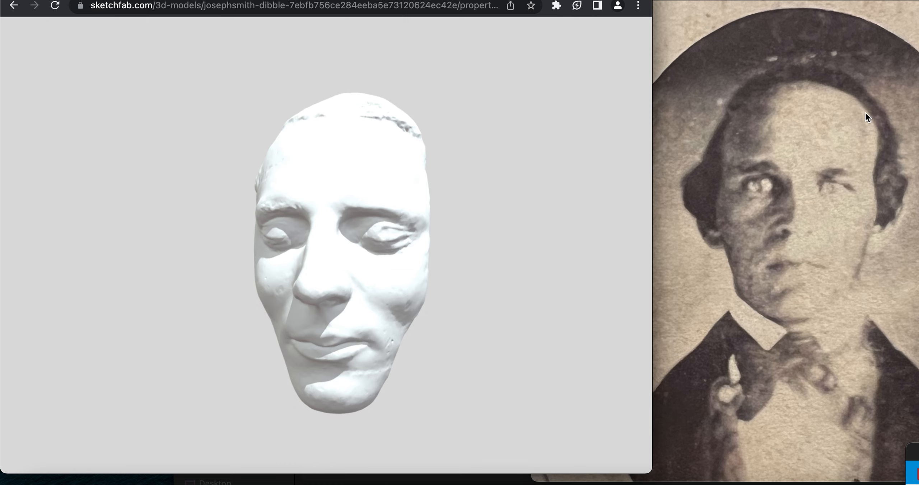
mouse_move(905, 137)
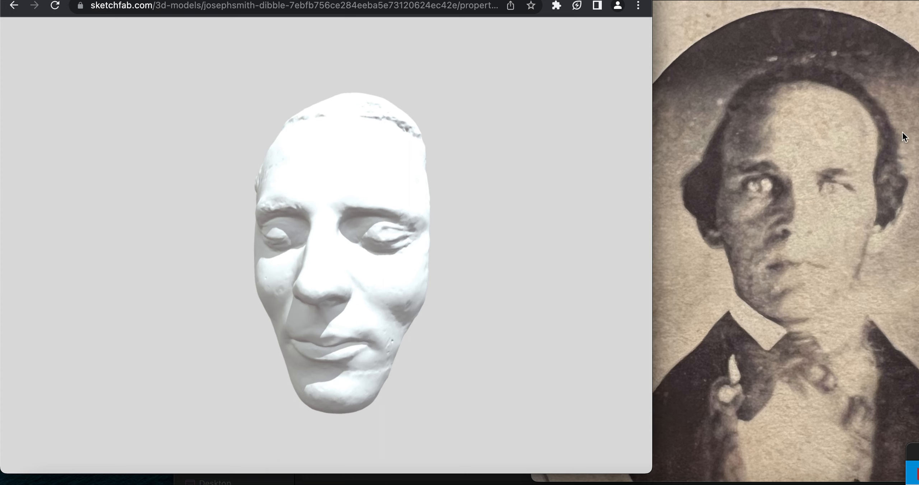
mouse_move(909, 105)
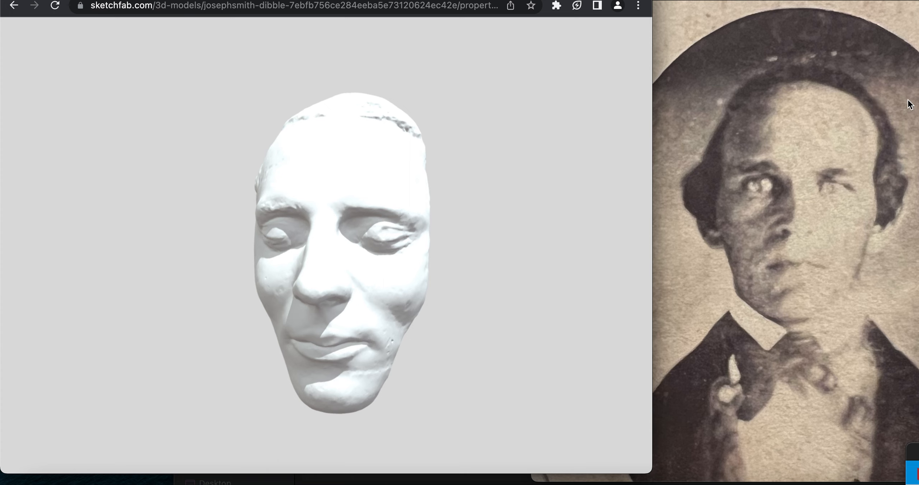
mouse_move(857, 115)
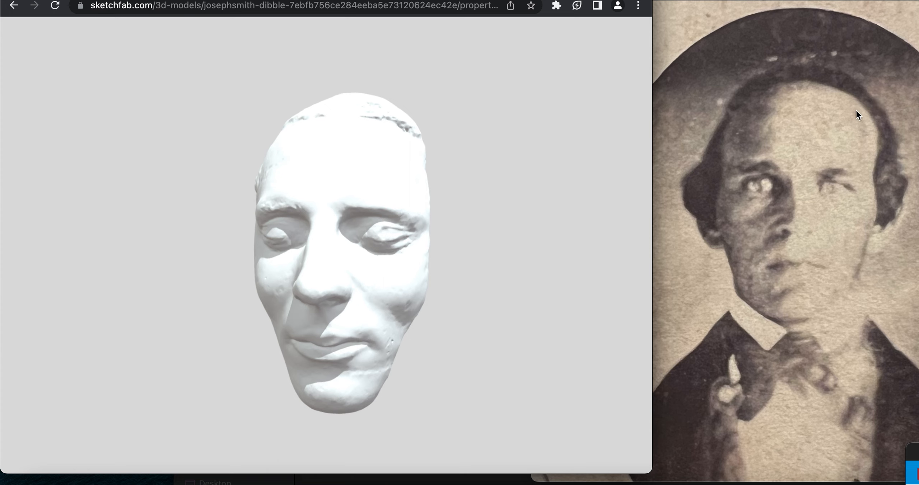
mouse_move(858, 182)
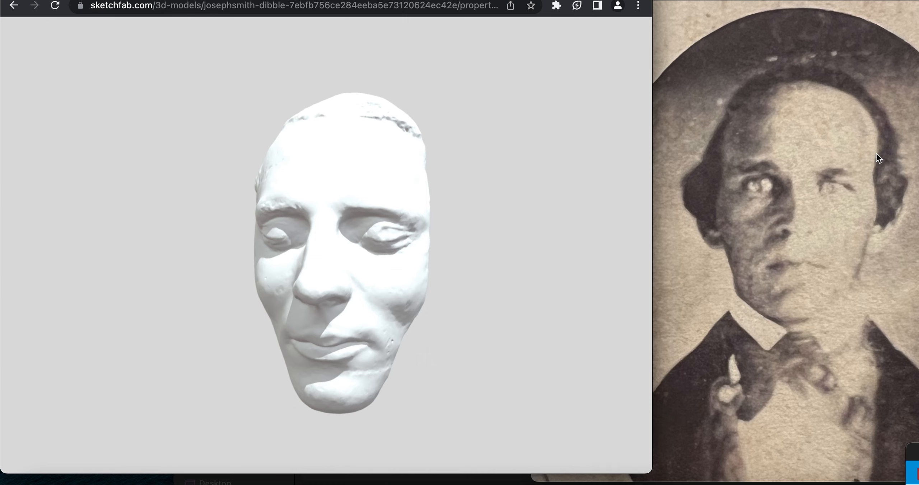
mouse_move(880, 161)
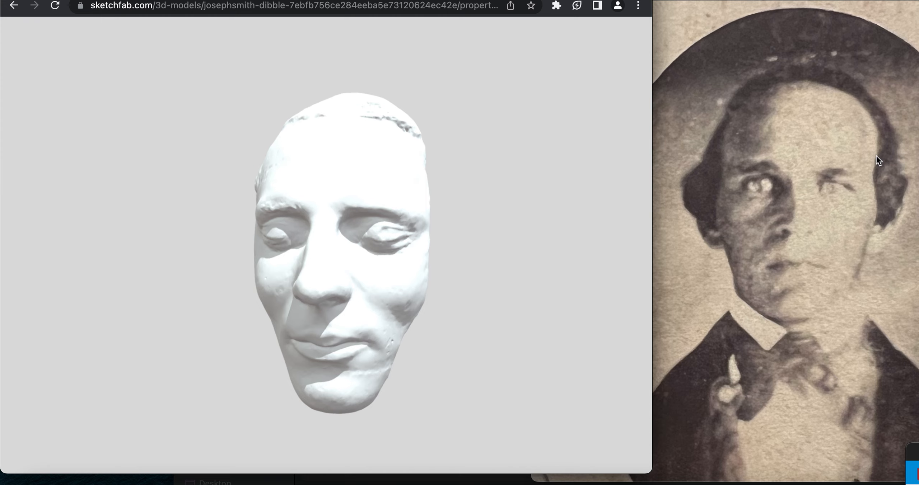
mouse_move(861, 198)
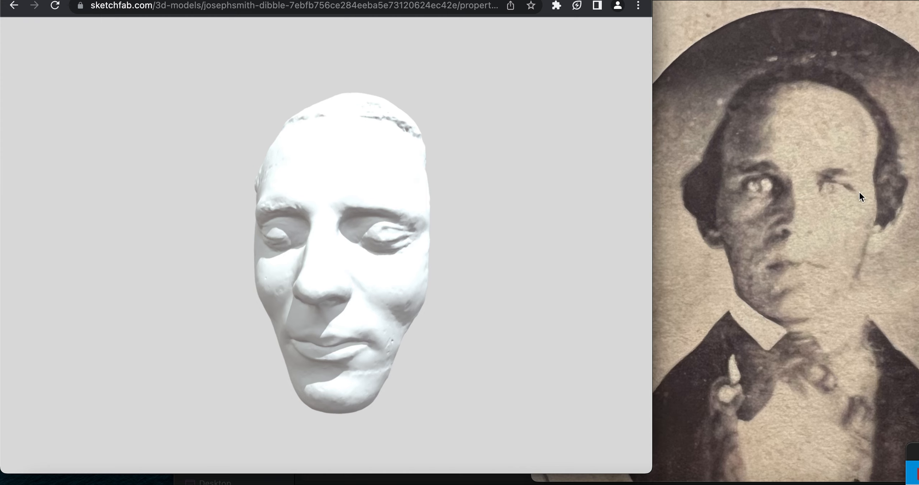
mouse_move(870, 205)
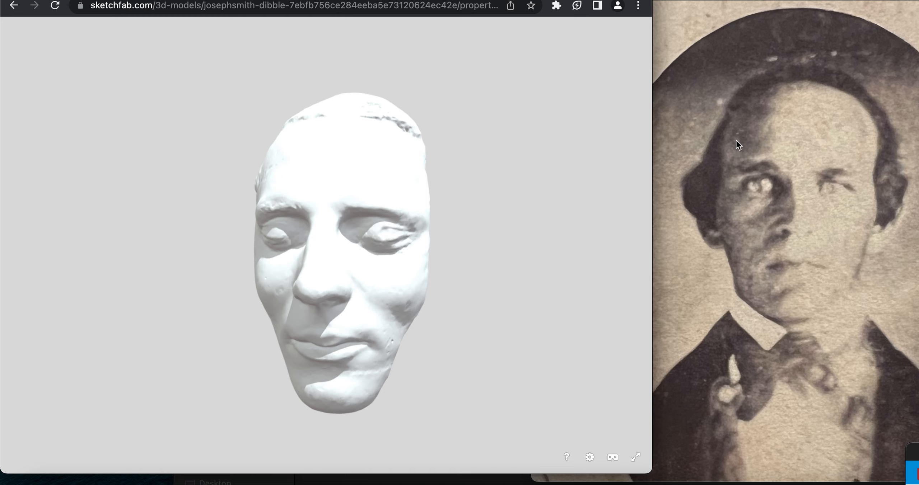
mouse_move(774, 148)
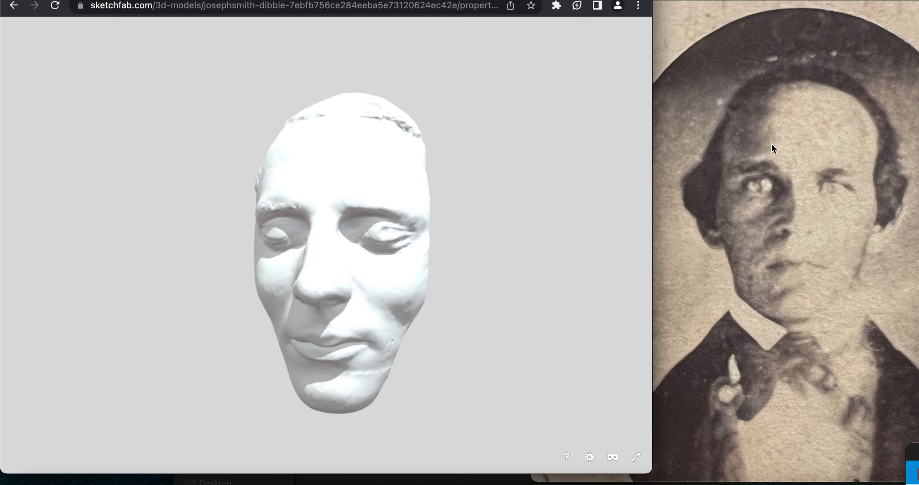
mouse_move(755, 155)
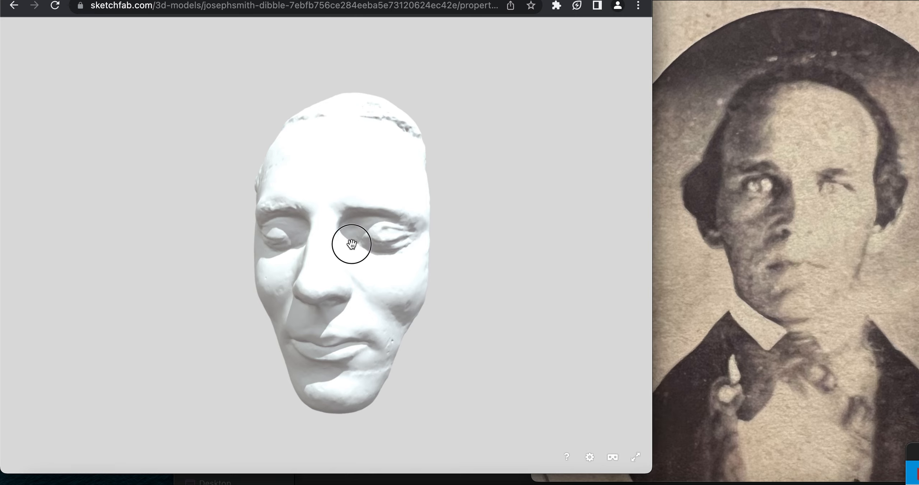
left_click_drag(352, 245, 438, 245)
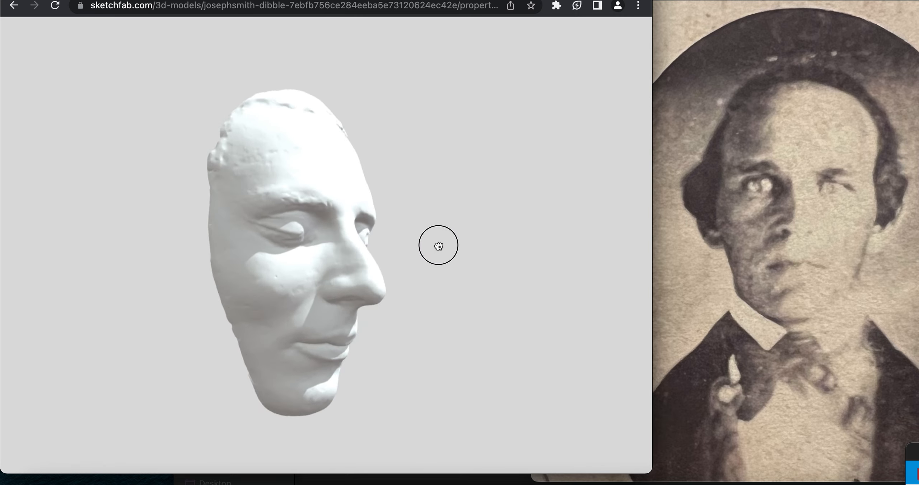
left_click_drag(438, 245, 299, 154)
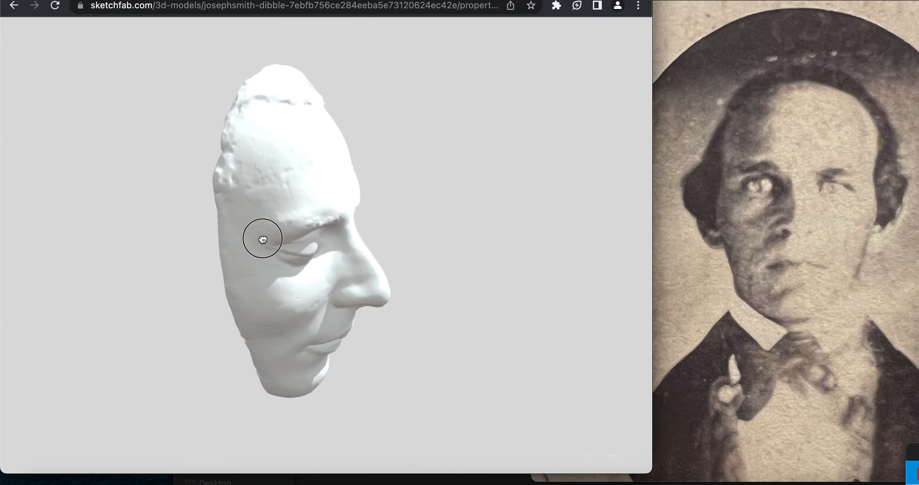
left_click_drag(262, 239, 448, 279)
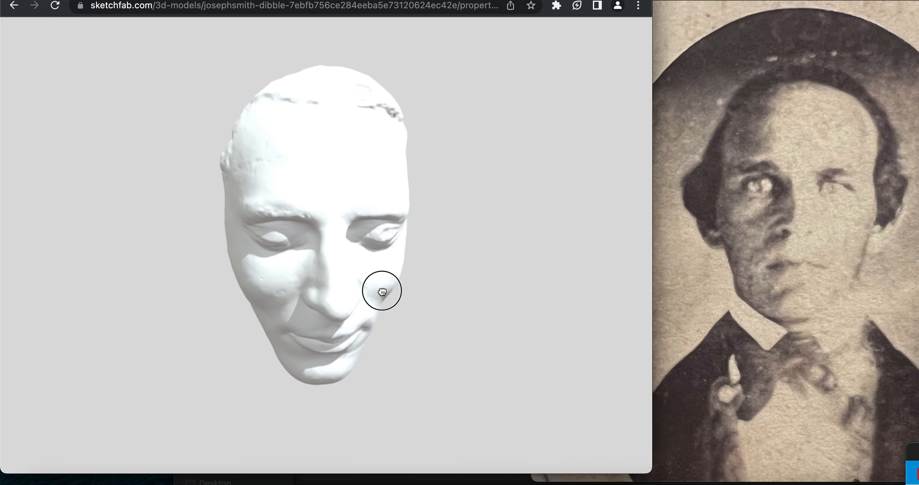
left_click_drag(383, 291, 213, 190)
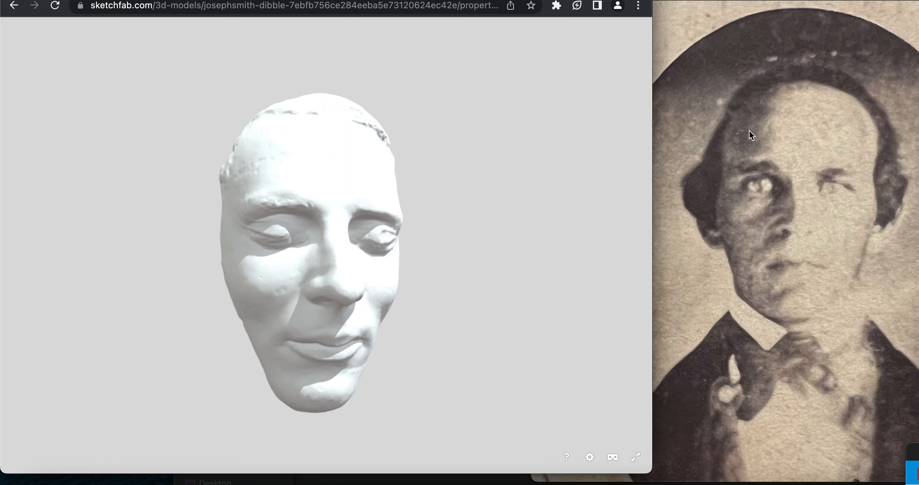
mouse_move(740, 140)
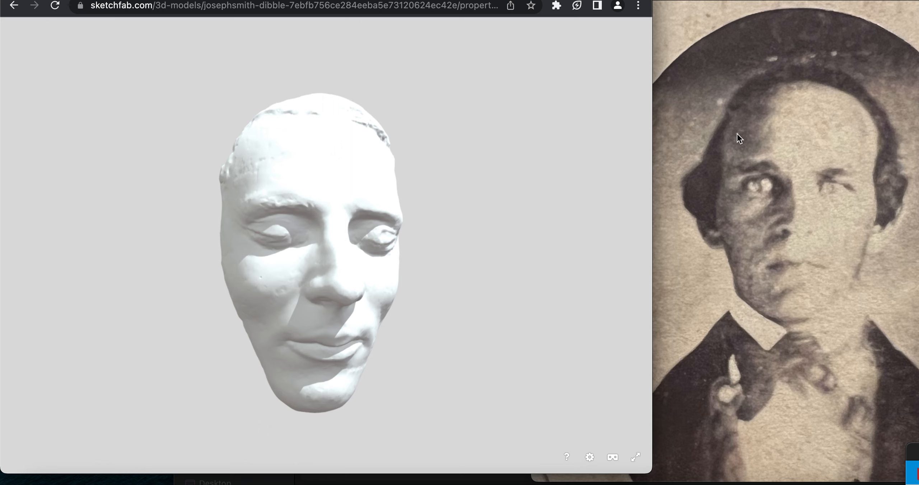
mouse_move(759, 148)
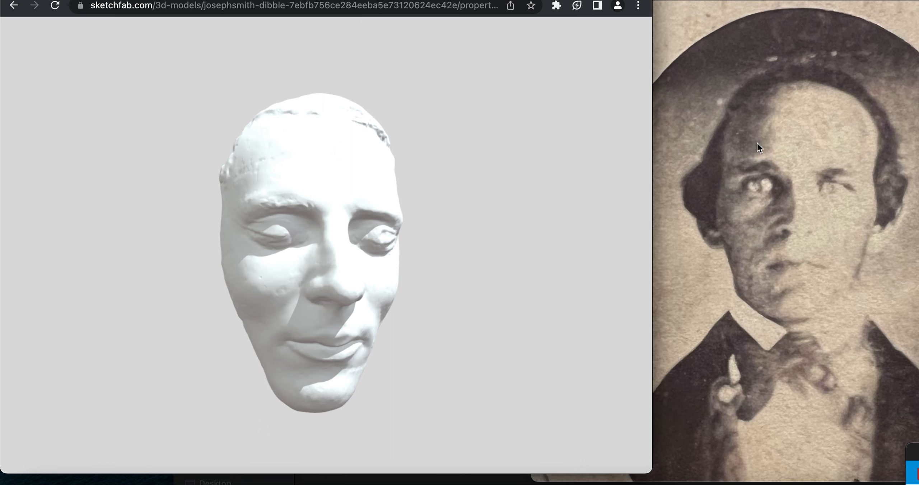
mouse_move(755, 125)
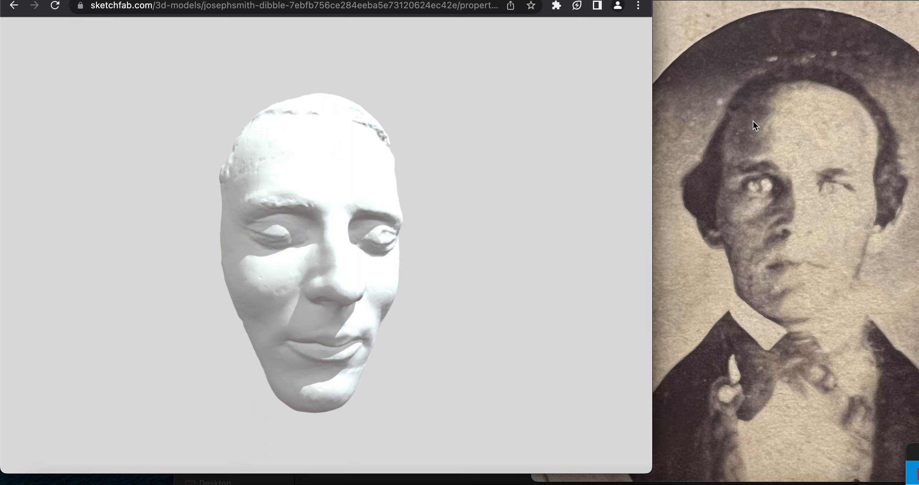
mouse_move(763, 147)
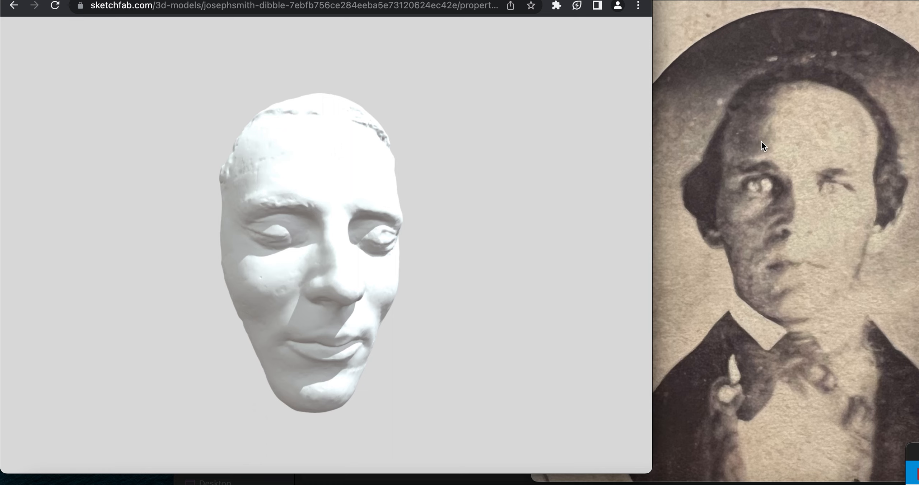
mouse_move(736, 119)
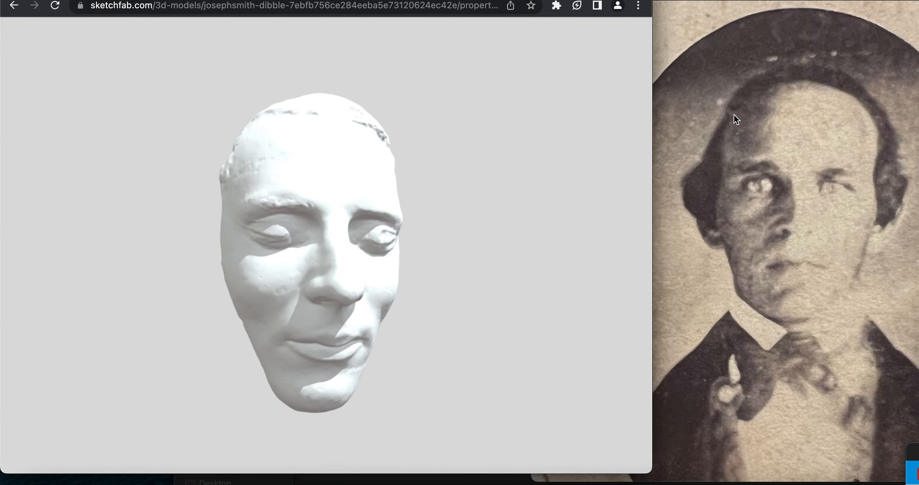
mouse_move(820, 268)
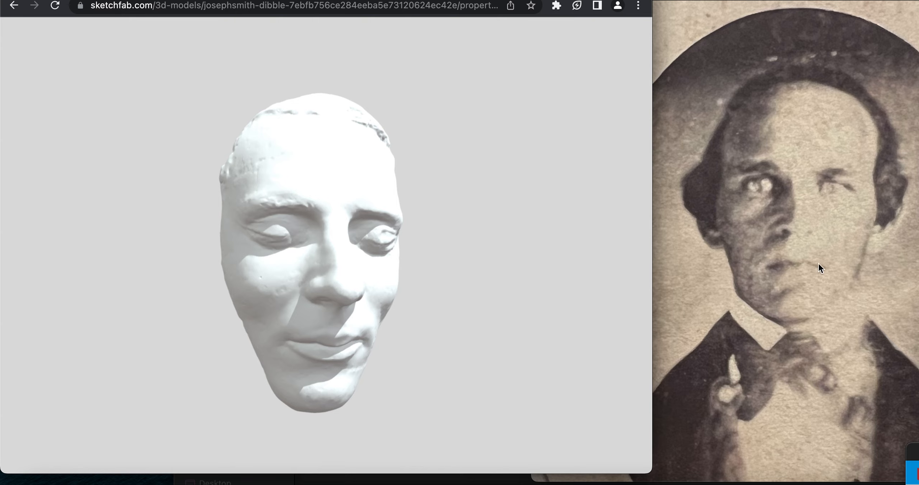
left_click_drag(820, 269, 402, 215)
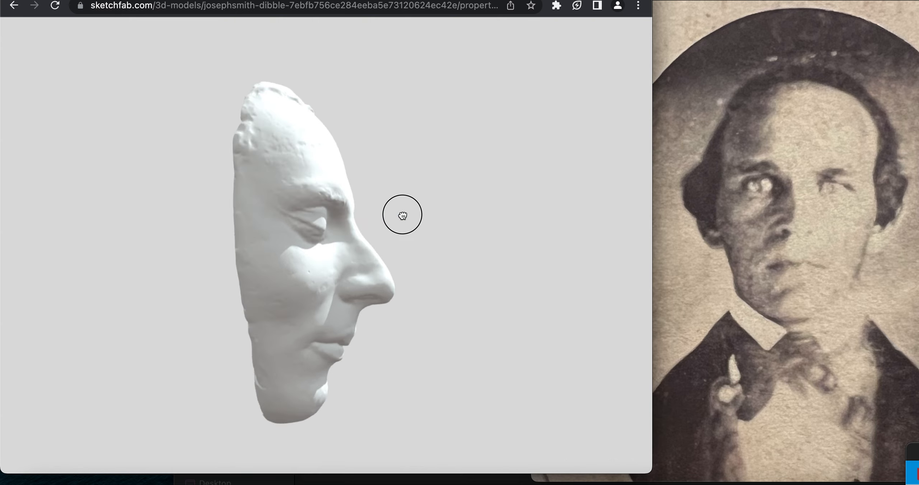
left_click_drag(402, 215, 252, 185)
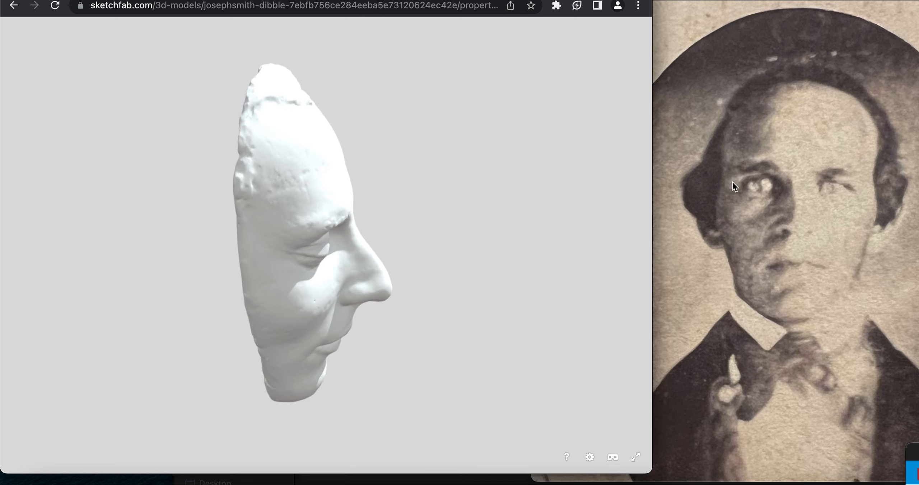
left_click_drag(735, 186, 199, 277)
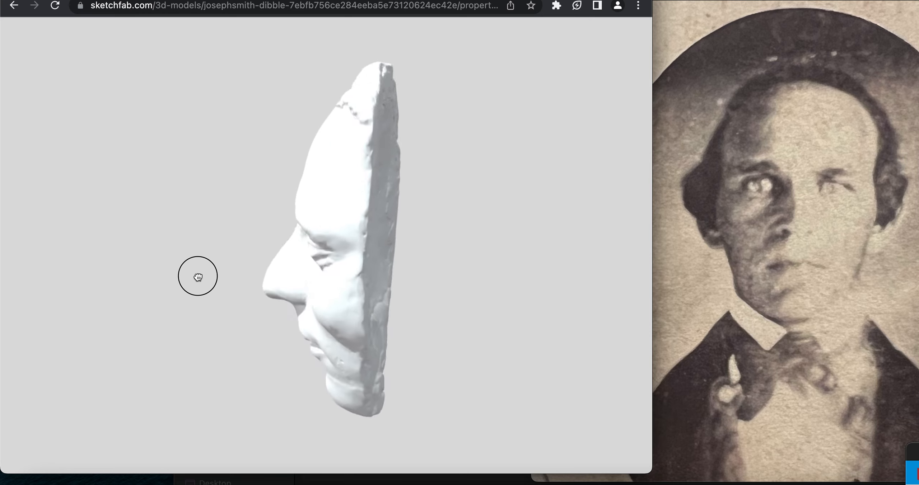
left_click_drag(197, 276, 264, 268)
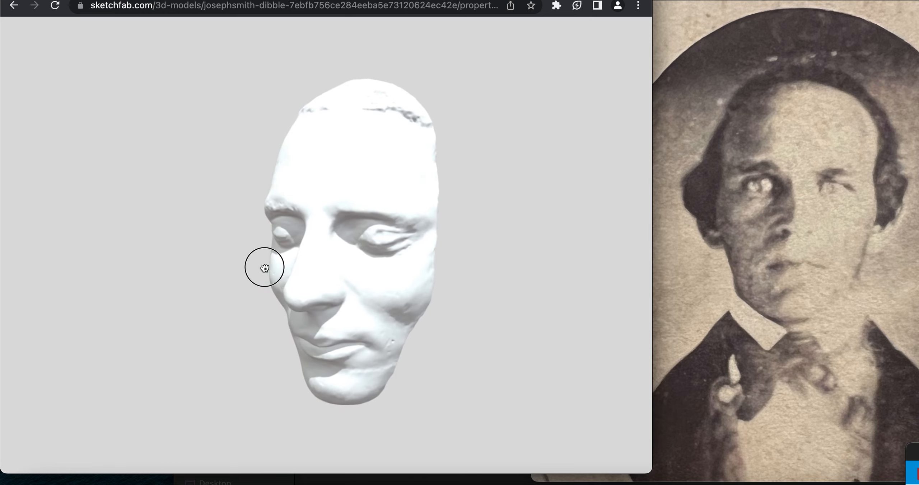
left_click_drag(265, 268, 217, 267)
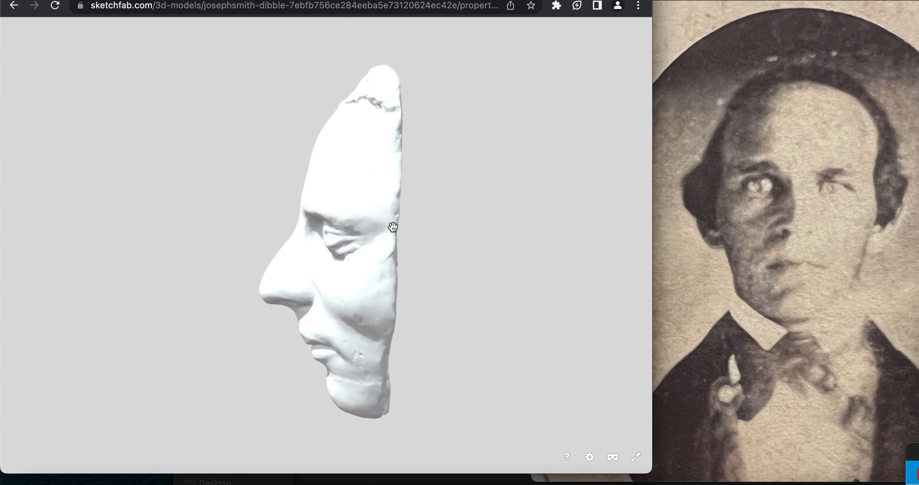
mouse_move(879, 170)
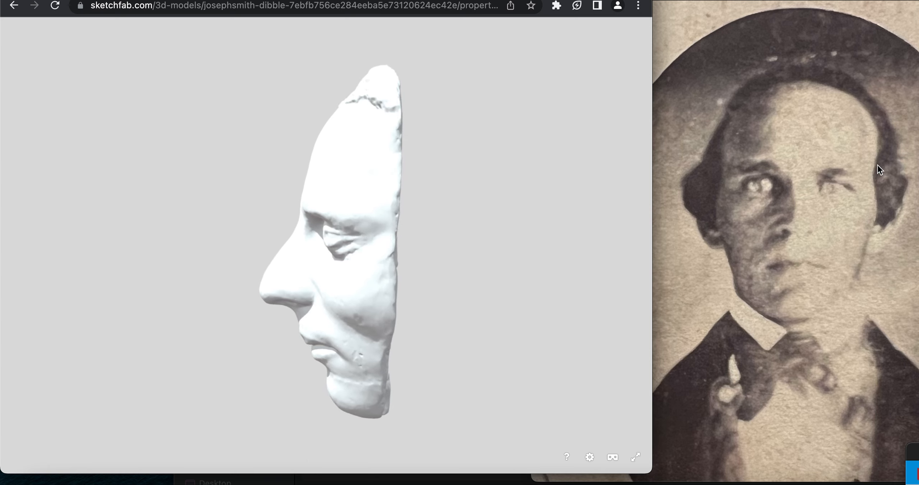
mouse_move(402, 194)
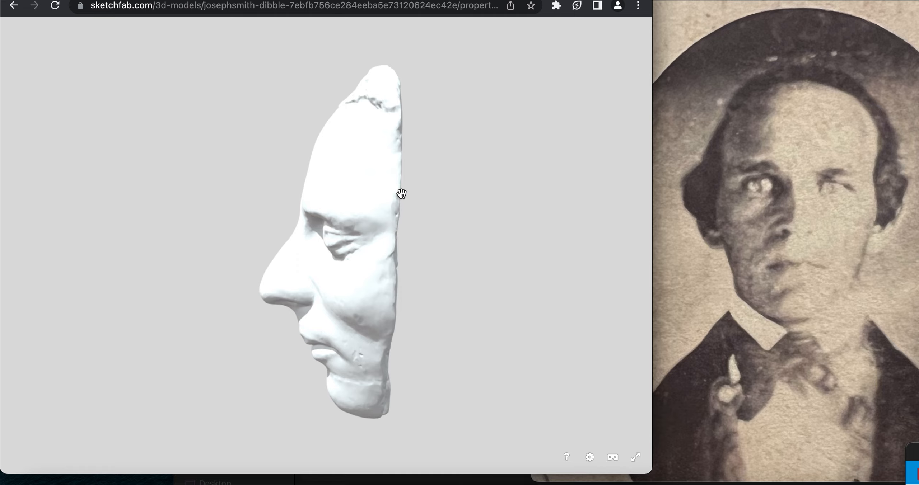
left_click_drag(401, 193, 545, 221)
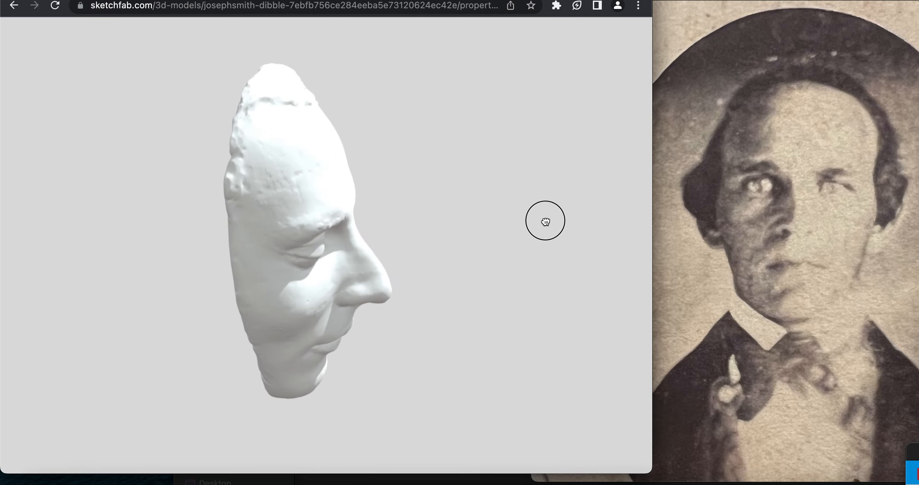
left_click_drag(545, 222, 245, 275)
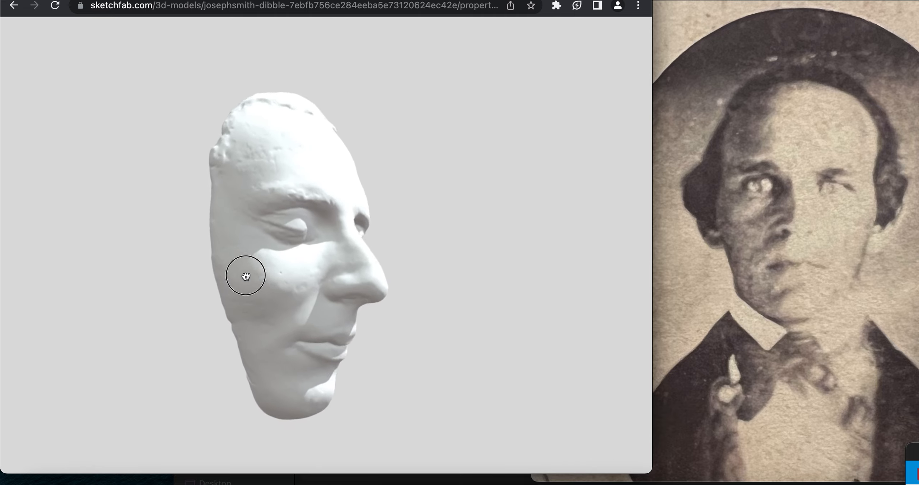
left_click_drag(245, 275, 288, 317)
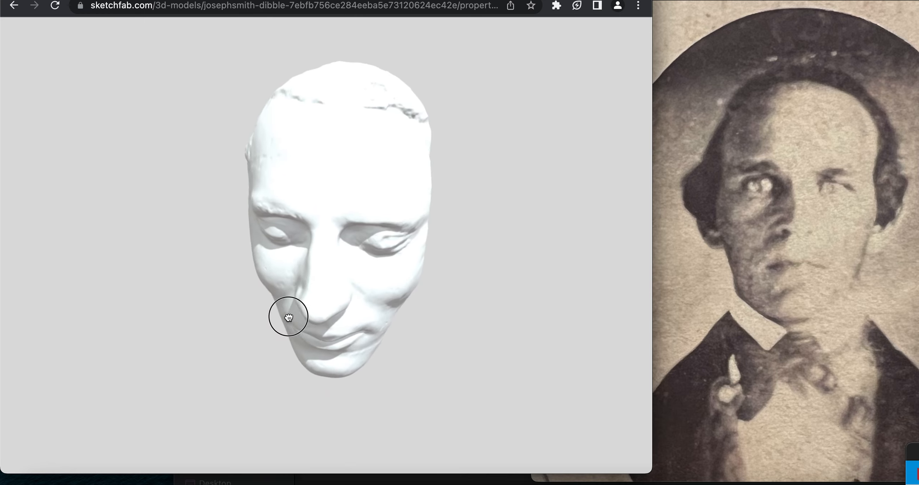
left_click_drag(288, 317, 265, 75)
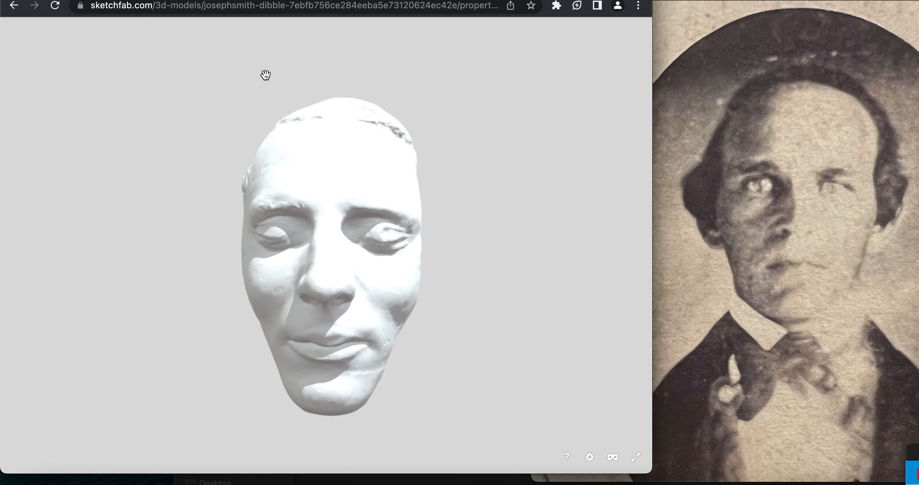
left_click_drag(265, 75, 429, 293)
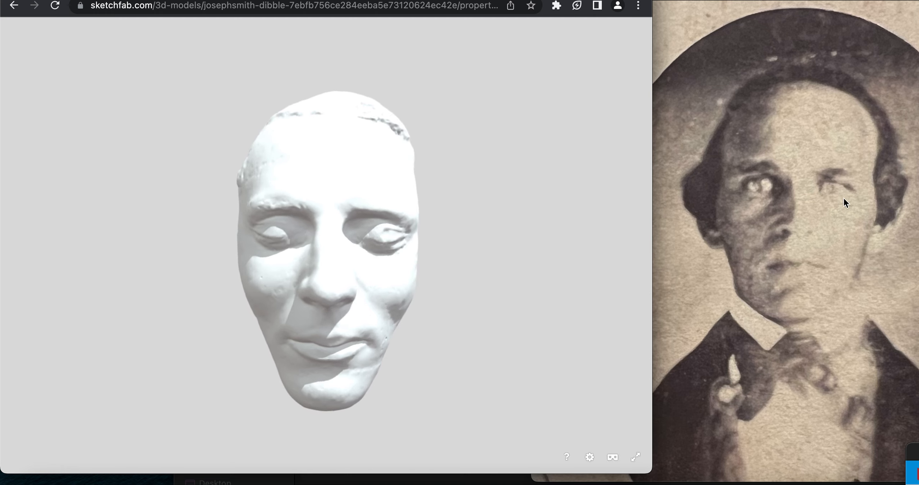
mouse_move(890, 303)
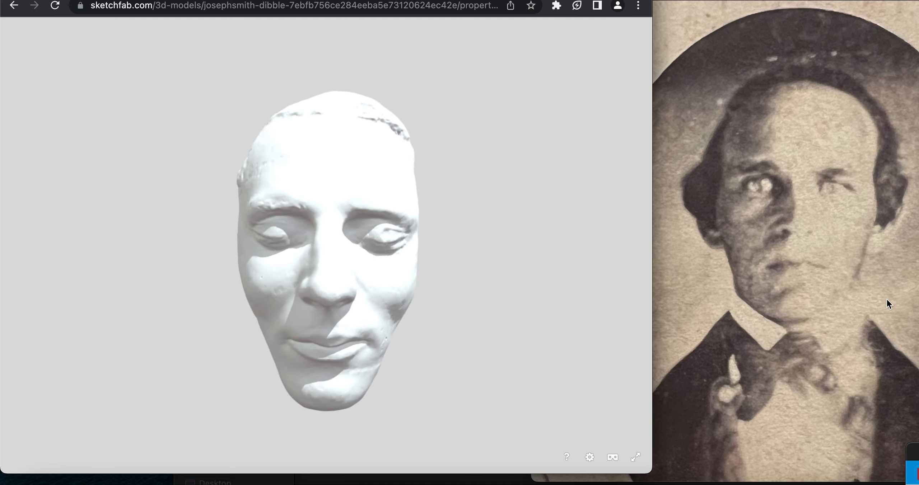